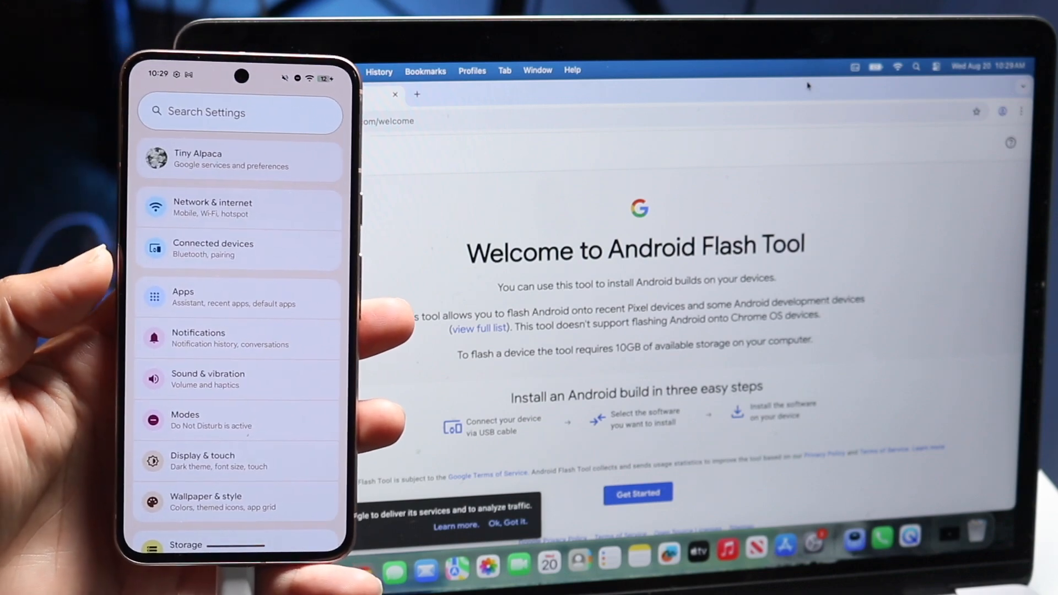
# Review the Enable Developer Options instructions and close them to reach the three connection steps.
pyautogui.scroll(-3)
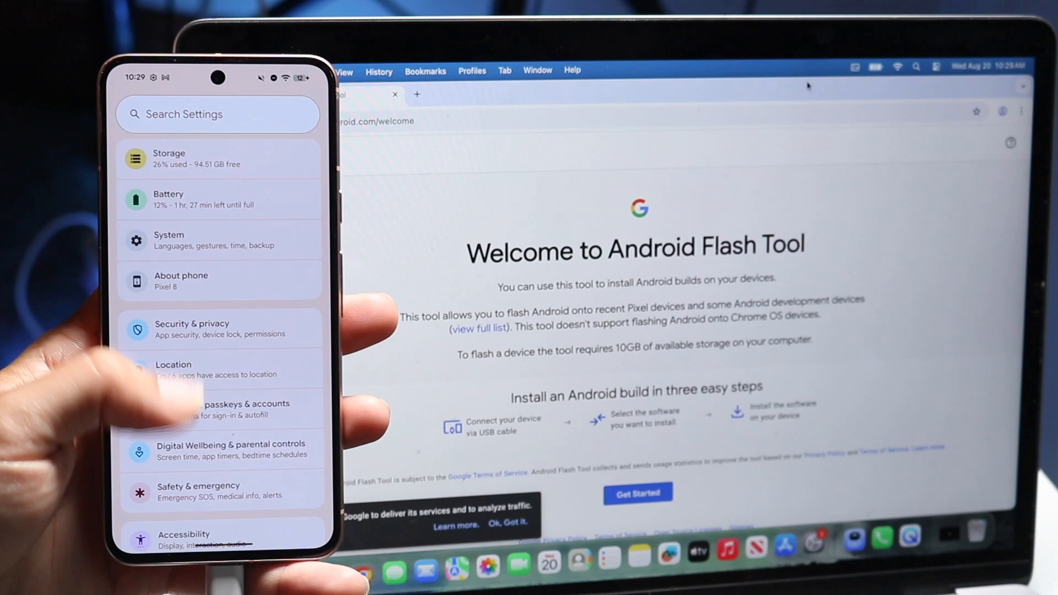
pyautogui.click(180, 280)
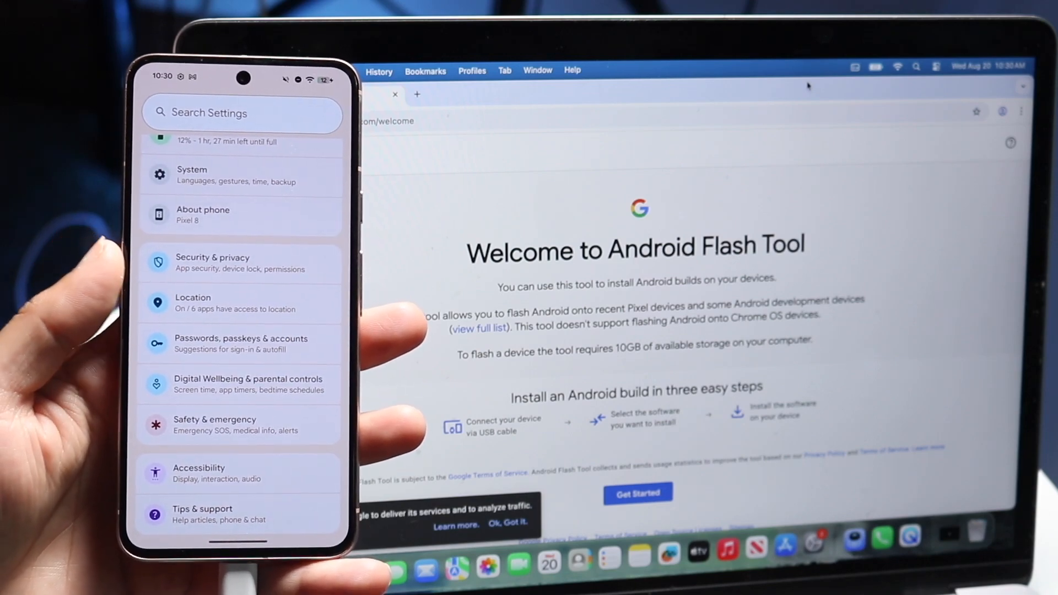
pyautogui.scroll(3)
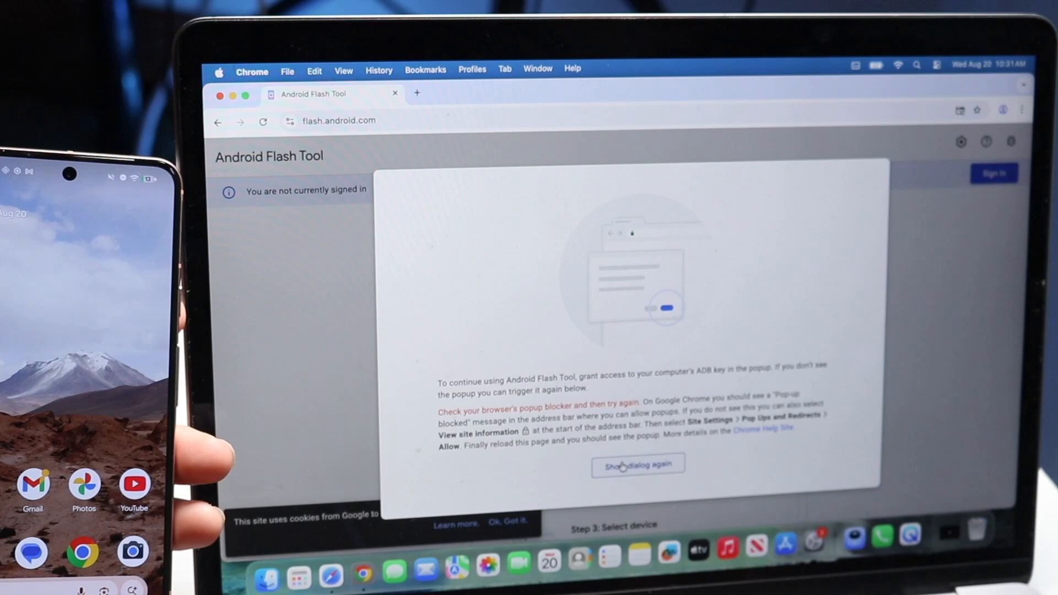
pyautogui.moveTo(540, 215)
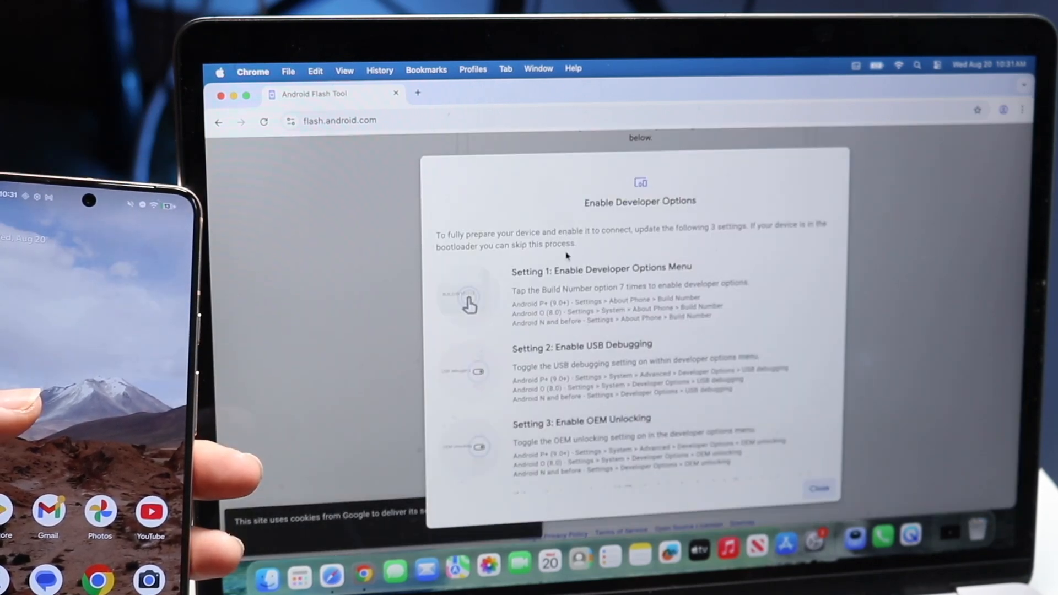
pyautogui.scroll(-3)
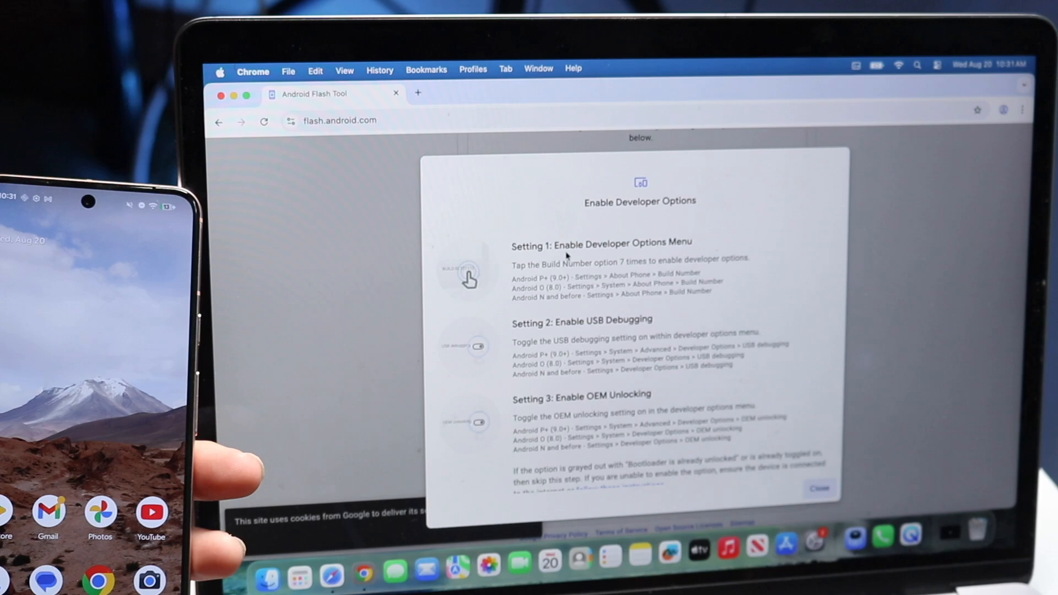
pyautogui.scroll(-3)
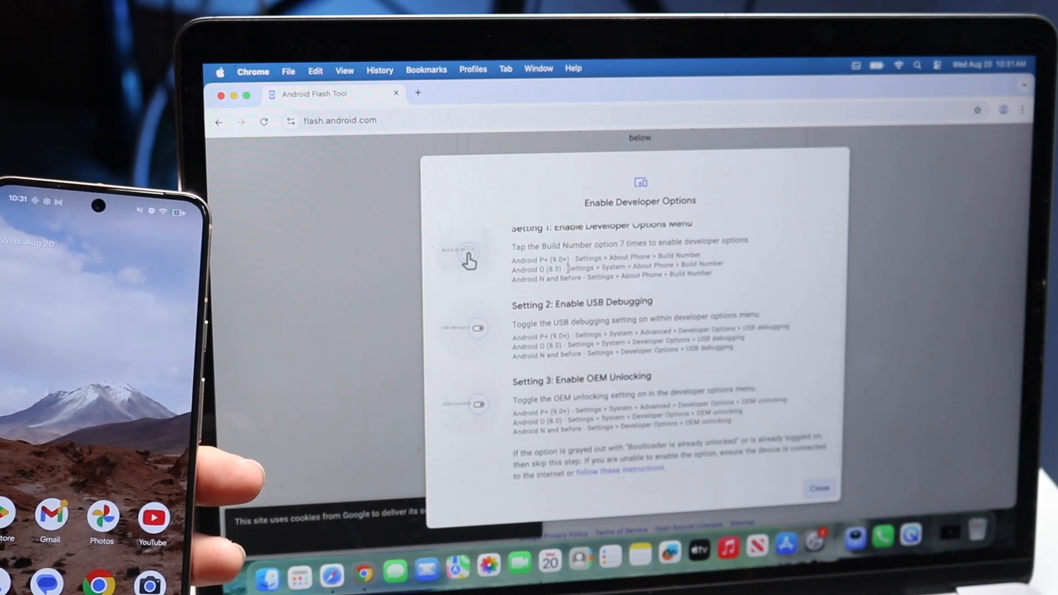
pyautogui.click(820, 488)
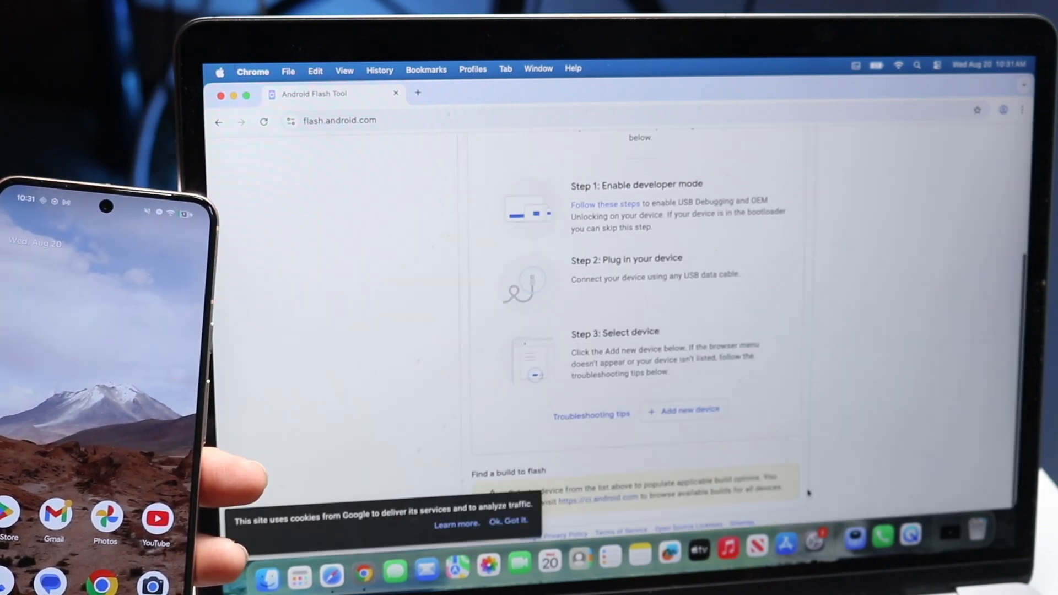
# Add a new device and connect the Pixel 8 (shiba) from the browser prompt.
pyautogui.click(684, 409)
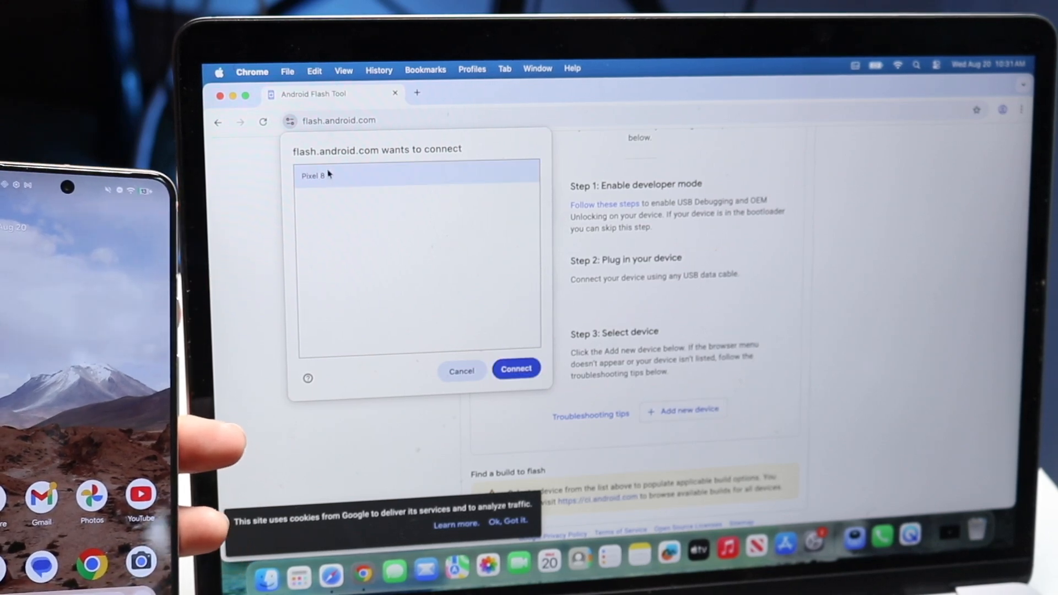
pyautogui.click(516, 369)
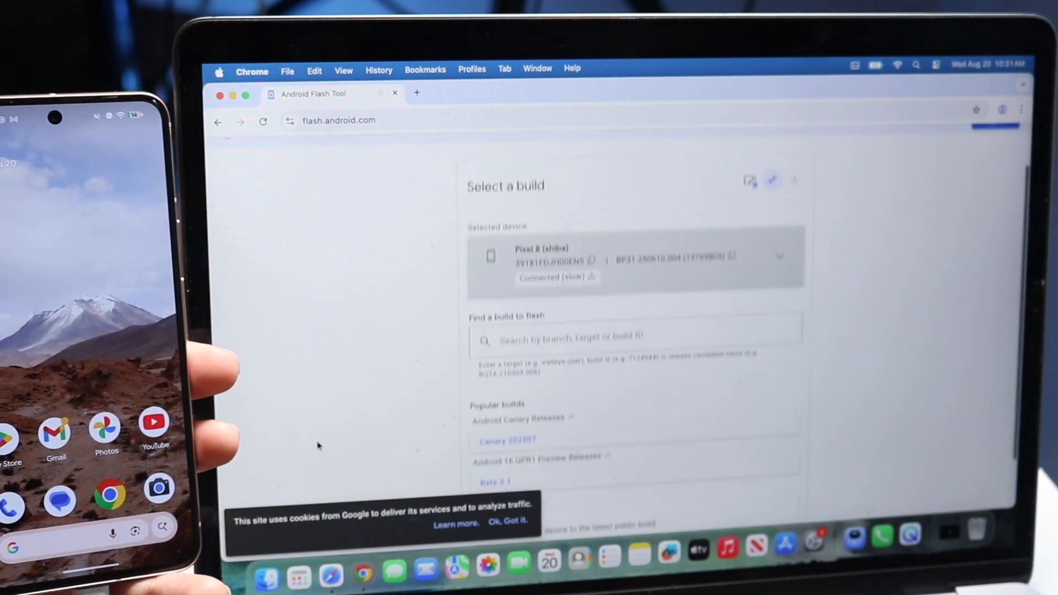
# Choose the Back to Public release, build BP2A.250805.005 (Android 16).
pyautogui.scroll(3)
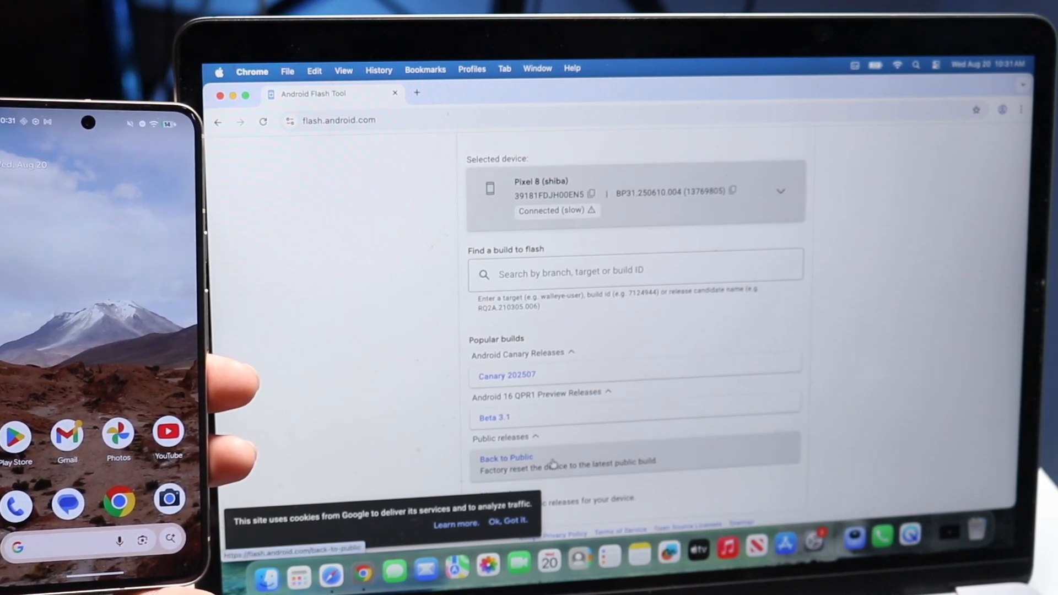
pyautogui.click(505, 458)
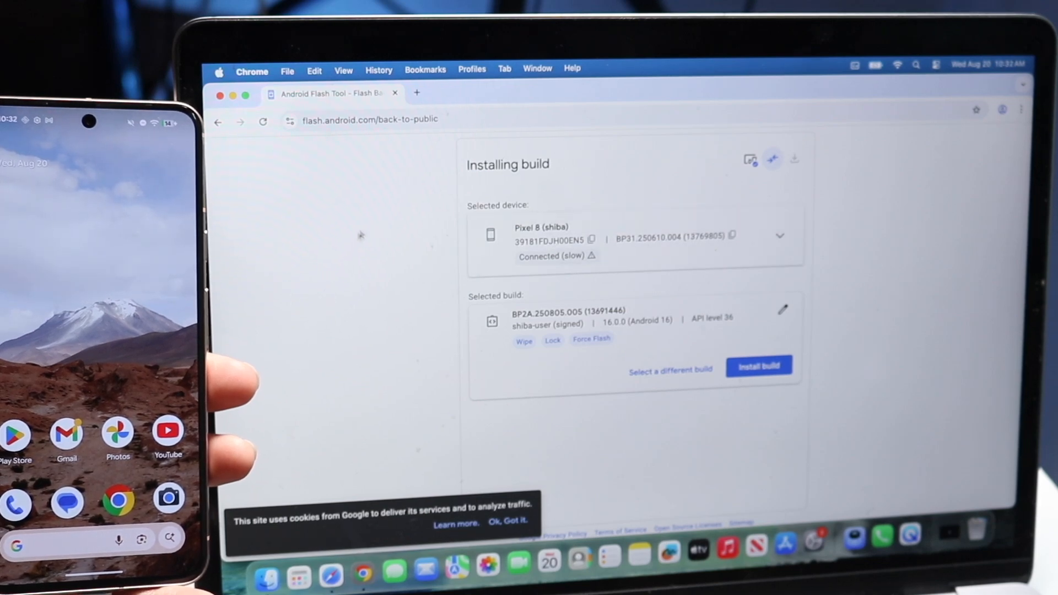
pyautogui.moveTo(523, 342)
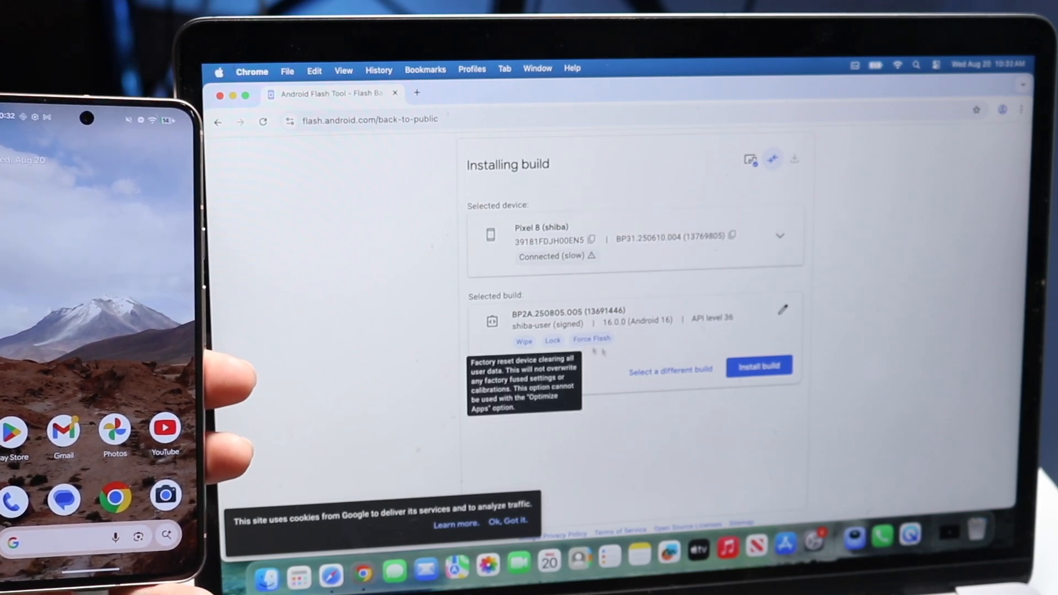
# Discard Back to Public and list available branches like aosp-android13-gsi in build search.
pyautogui.click(670, 370)
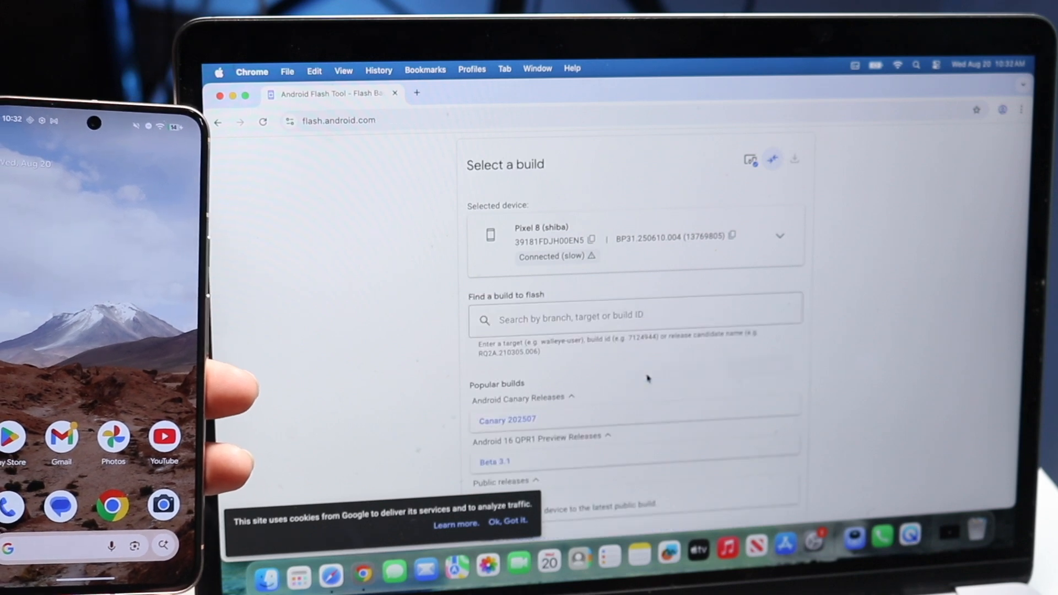
pyautogui.click(634, 298)
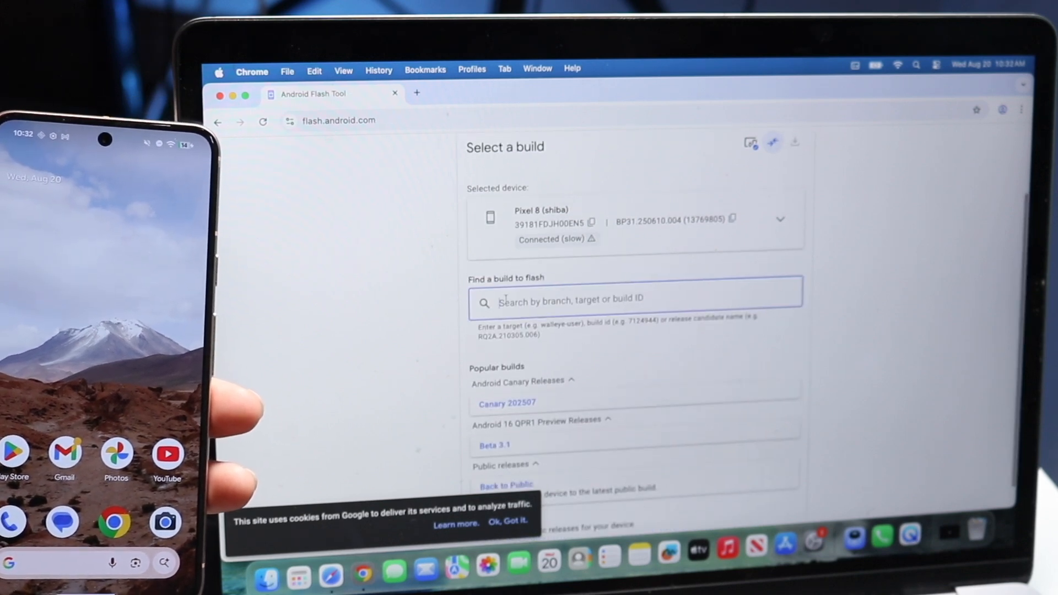
pyautogui.click(634, 299)
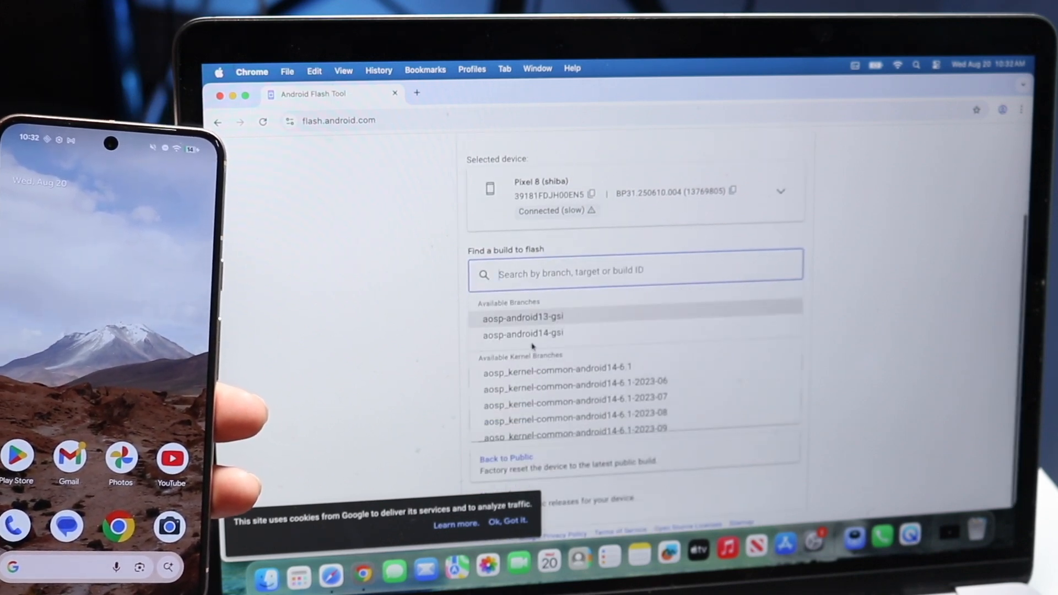